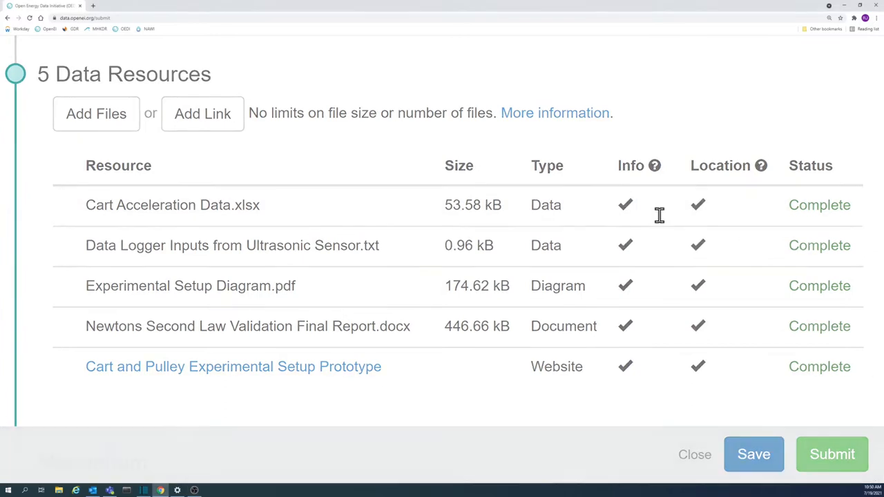
Step: Review the Resource-Specific Information for Cart Acceleration Data.xlsx, including its creation date
{"action": "left_click", "coordinate": [624, 204]}
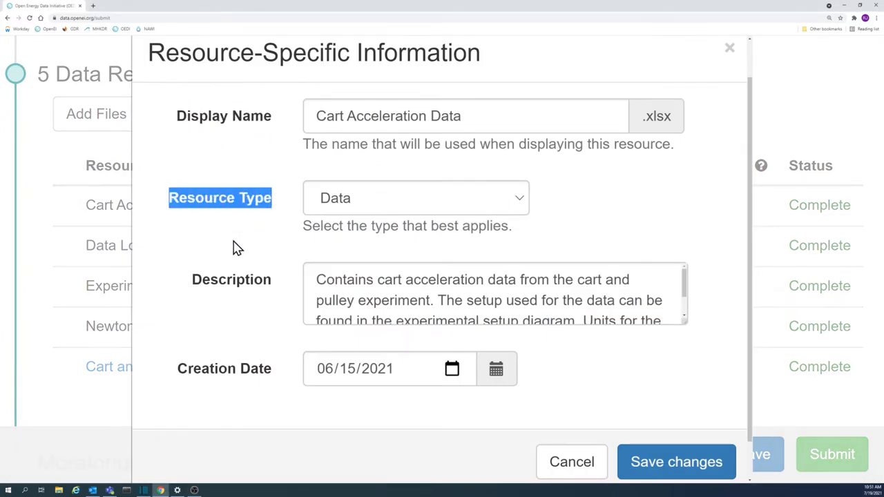
{"action": "double_click", "coordinate": [207, 367]}
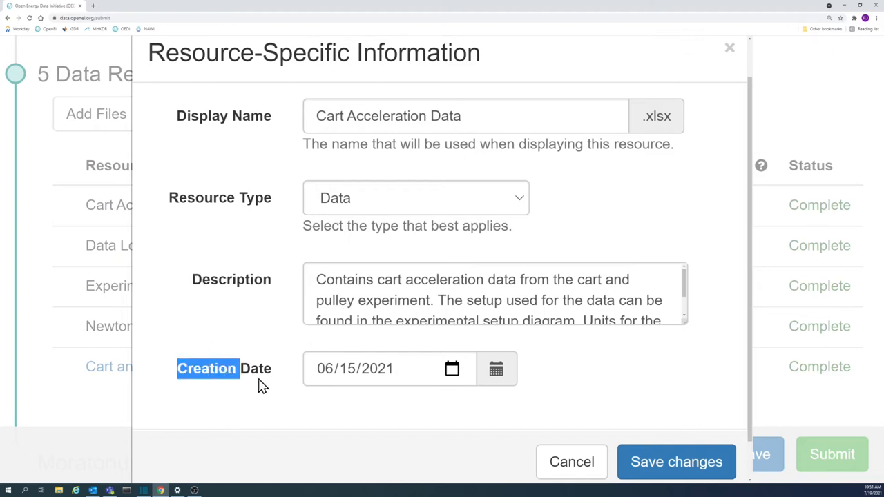
{"action": "left_click", "coordinate": [677, 462]}
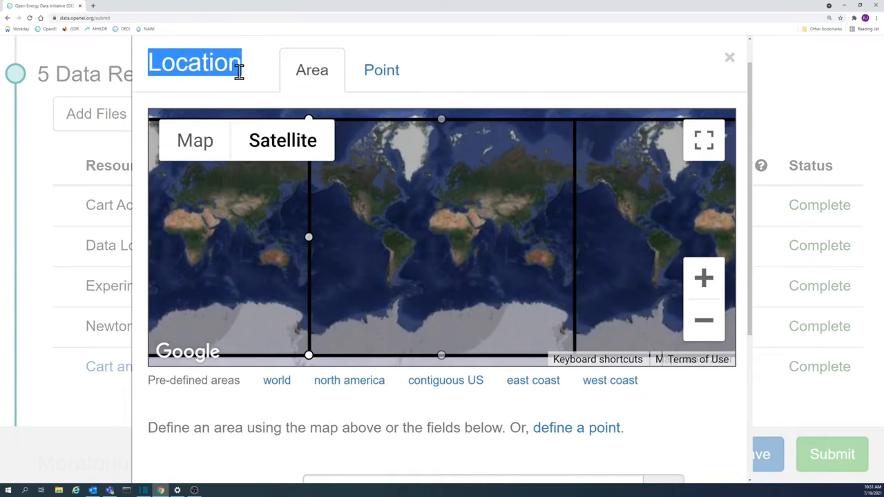
{"action": "left_click", "coordinate": [729, 56]}
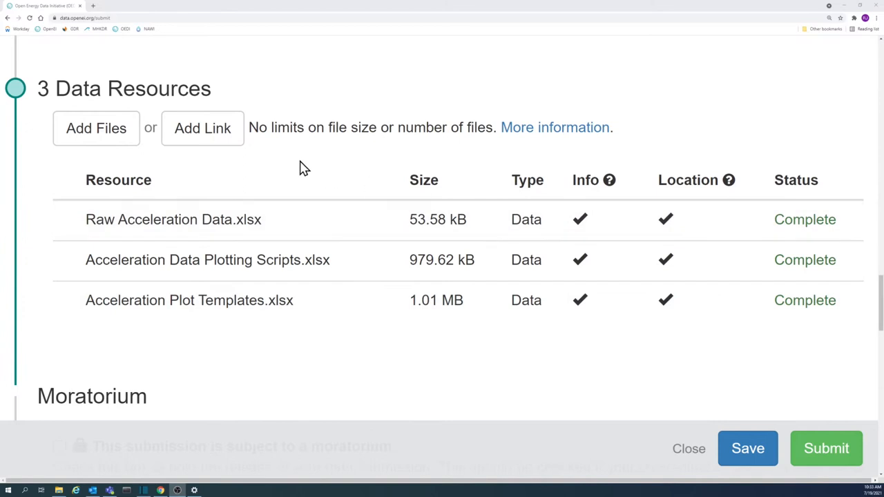
Step: Browse the Acceleration Data folder via Add Files, comparing the three xlsx trial files and the zip archive
{"action": "left_click", "coordinate": [97, 127]}
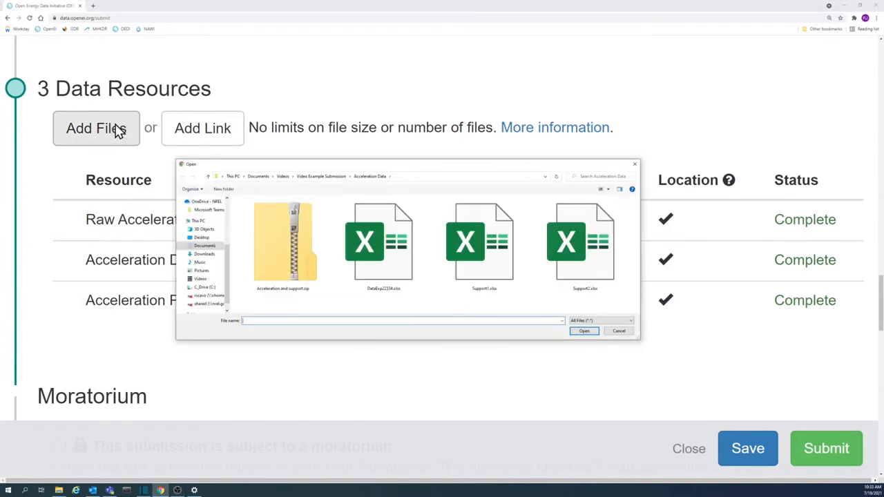
{"action": "left_click", "coordinate": [384, 242]}
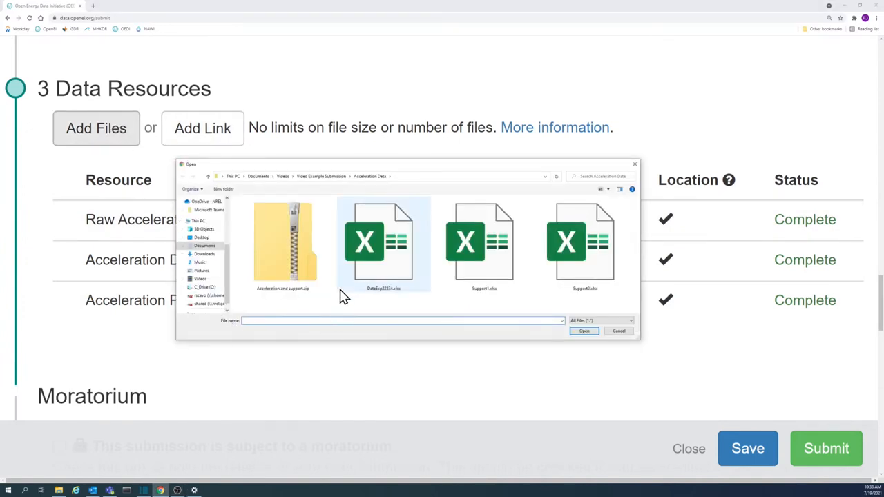
{"action": "left_click", "coordinate": [585, 241]}
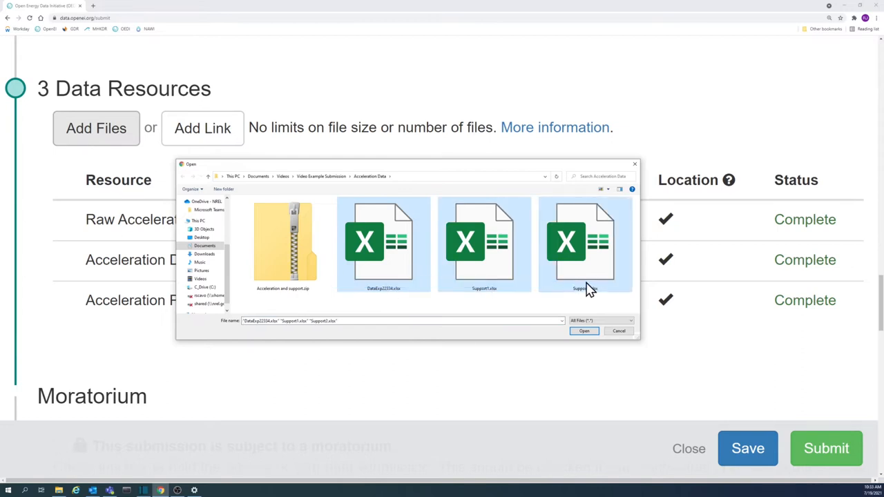
{"action": "left_click", "coordinate": [282, 246]}
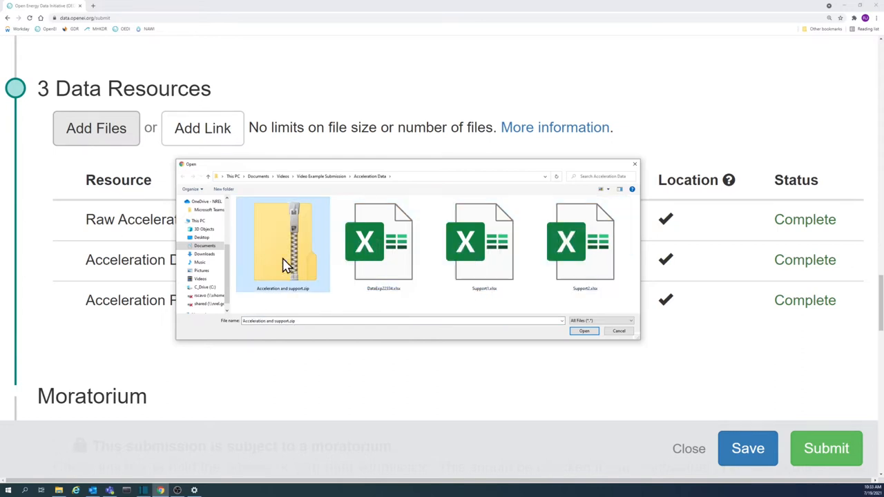
{"action": "left_click", "coordinate": [583, 332]}
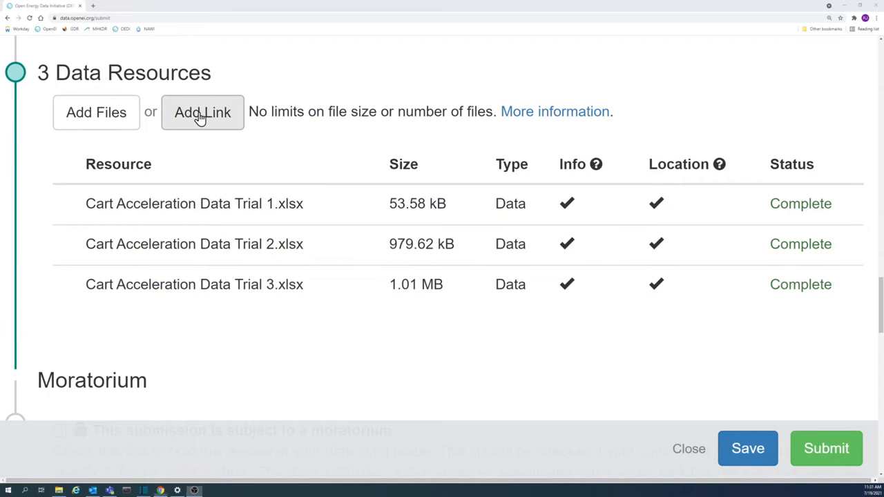
Step: Add a website link to Wikipedia's Newton's laws page named 'Newtons Second Law'
{"action": "left_click", "coordinate": [202, 112]}
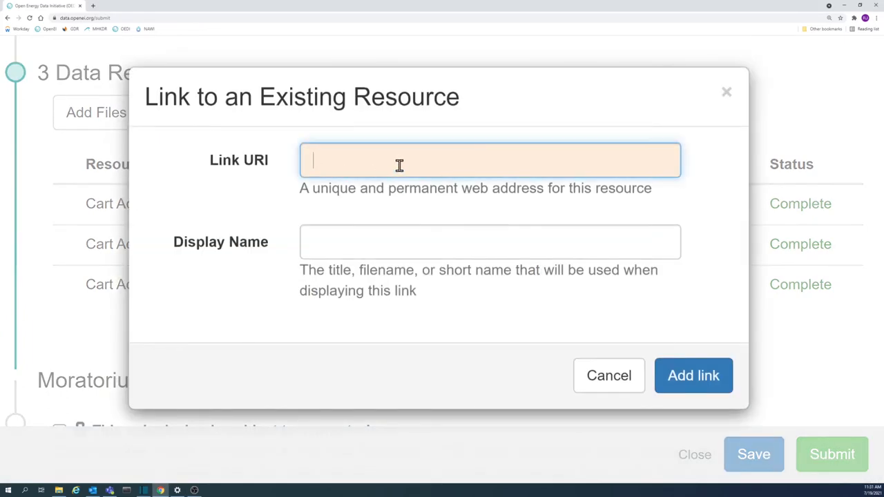
{"action": "type", "text": "https://en.wikipedia.org/wiki/Newton%27s_laws_of_motion"}
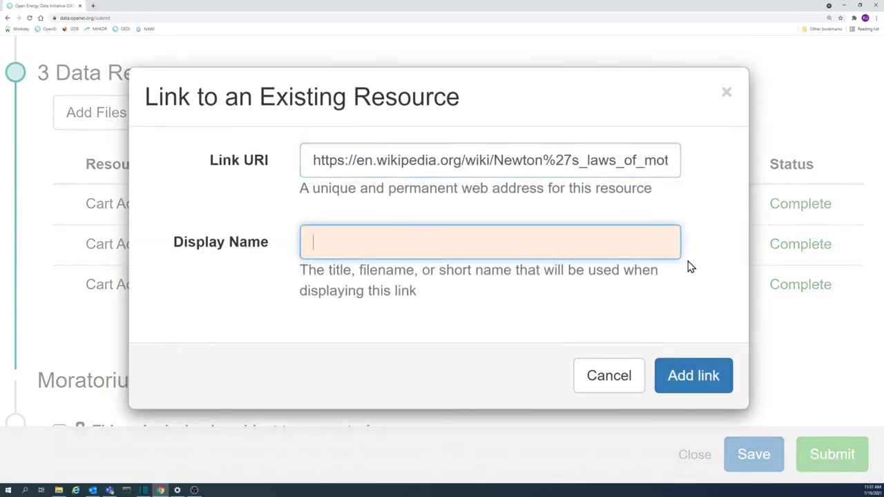
{"action": "type", "text": "Newtons Second Law"}
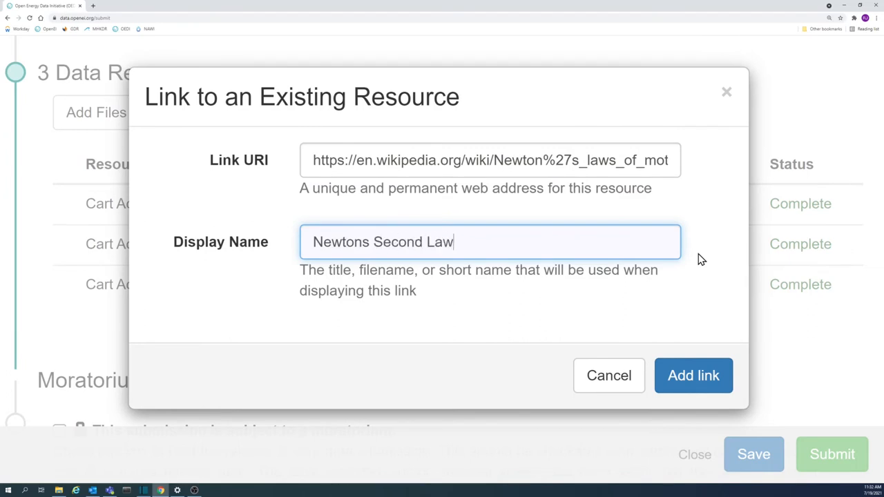
{"action": "left_click", "coordinate": [694, 376]}
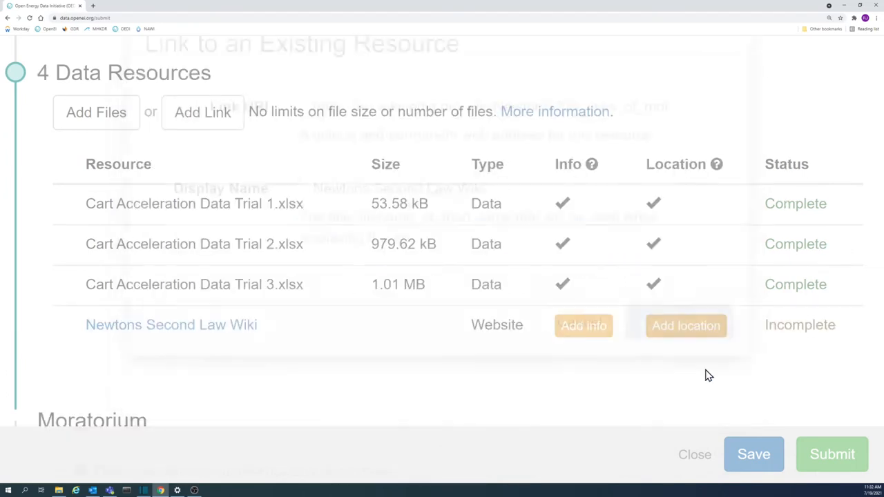